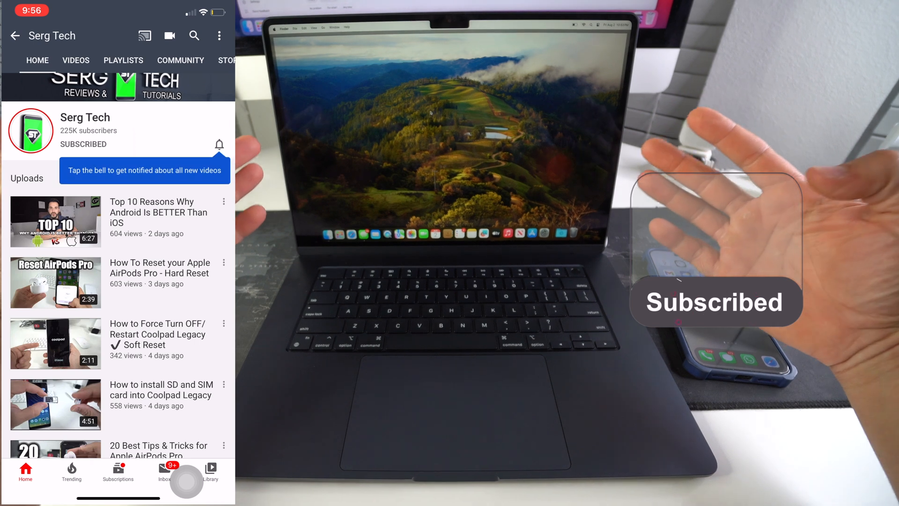
Step: Dismiss the Spotlight search and return to the desktop
left_click(220, 144)
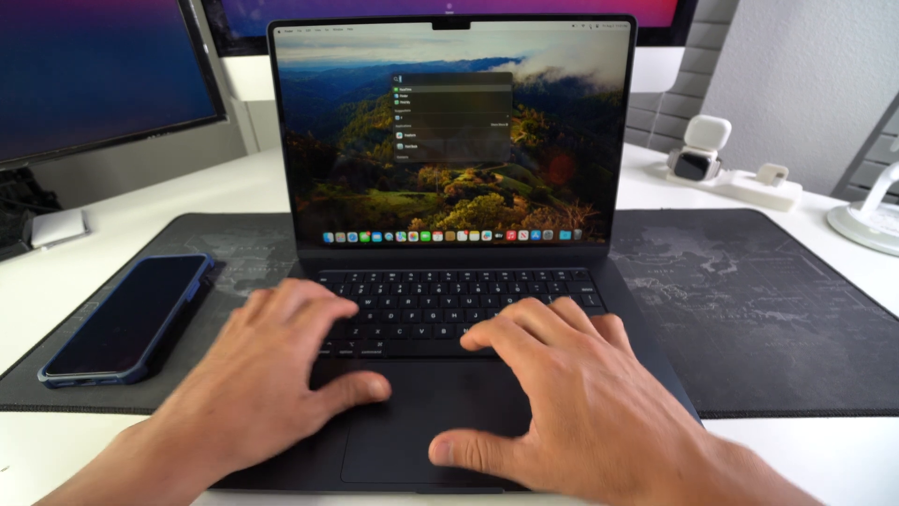
type("faceTime")
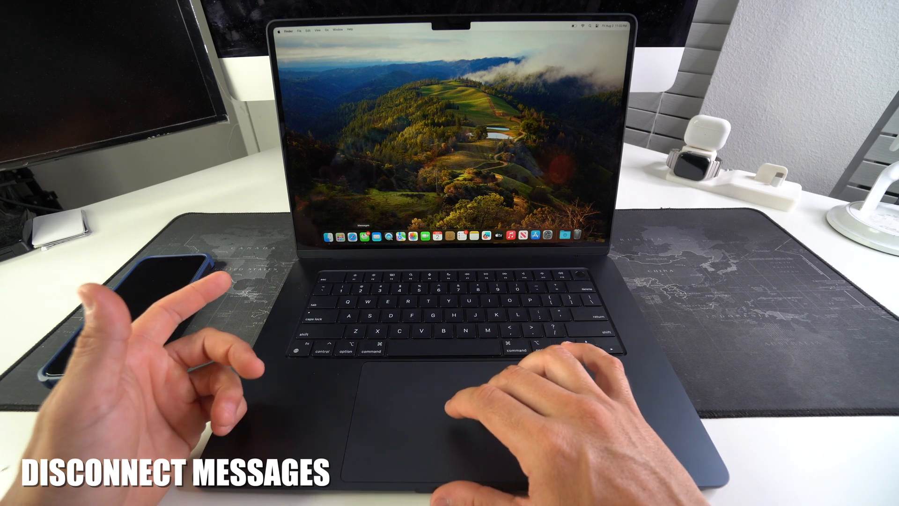
Step: Launch Messages from the Dock so its conversation window shows
left_click(354, 236)
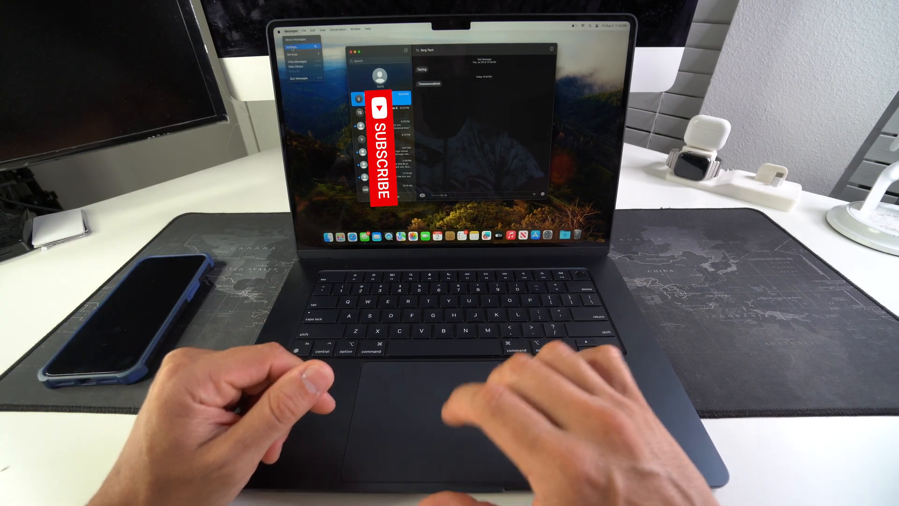
Step: Sign the Mac out of iMessage from Messages settings and confirm the sign-out
left_click(296, 46)
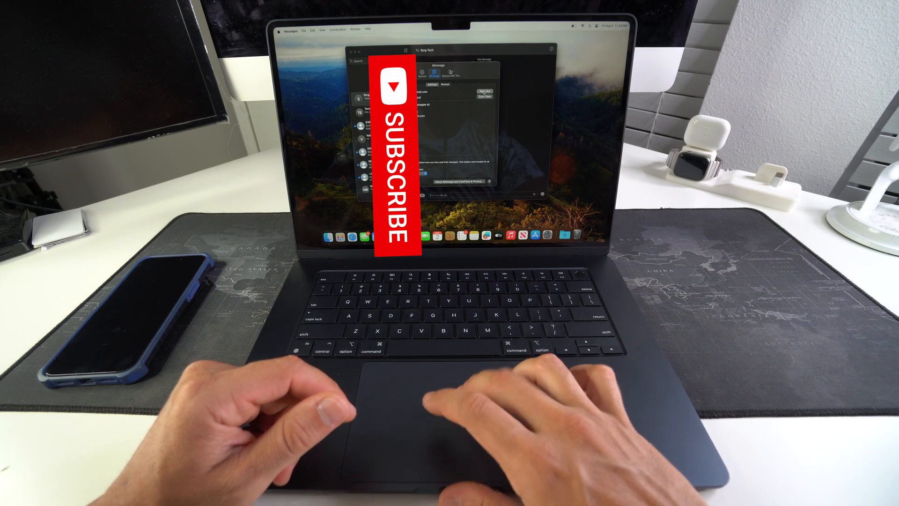
left_click(483, 92)
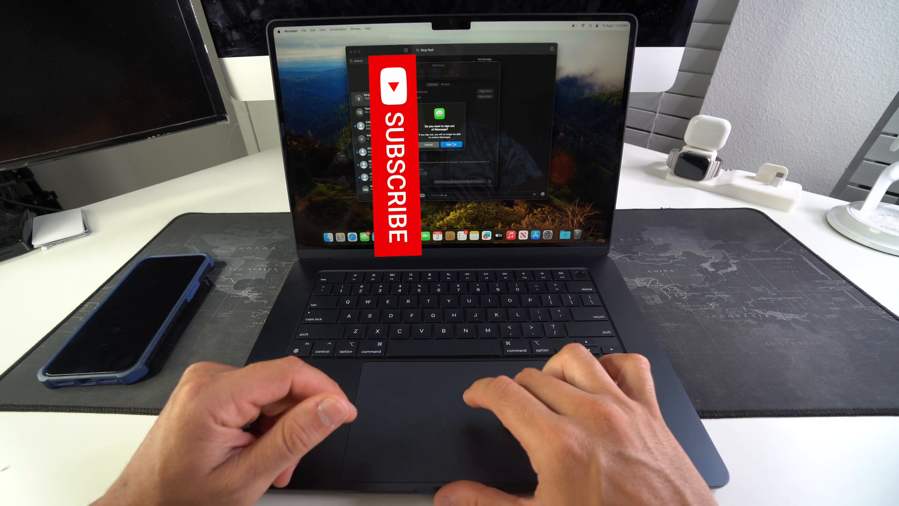
left_click(452, 143)
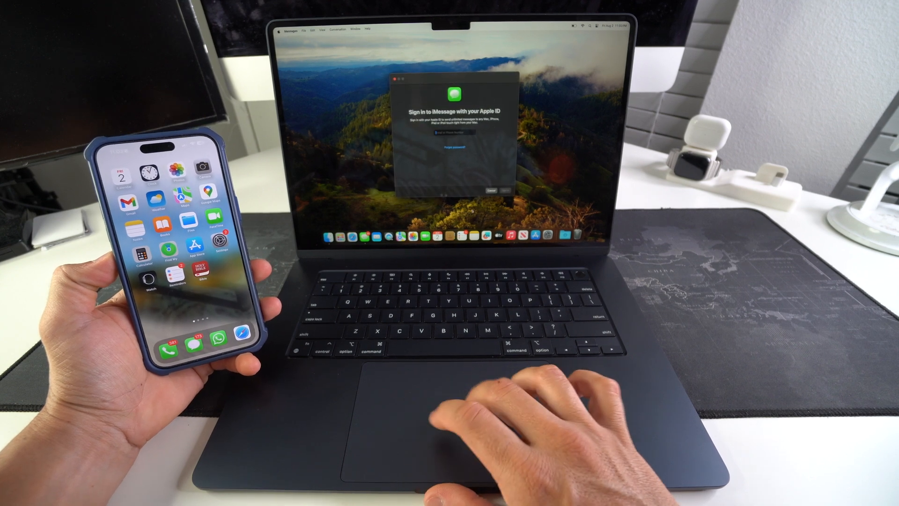
Step: Close the 'Sign in to iMessage' window, leaving the plain desktop
left_click(491, 190)
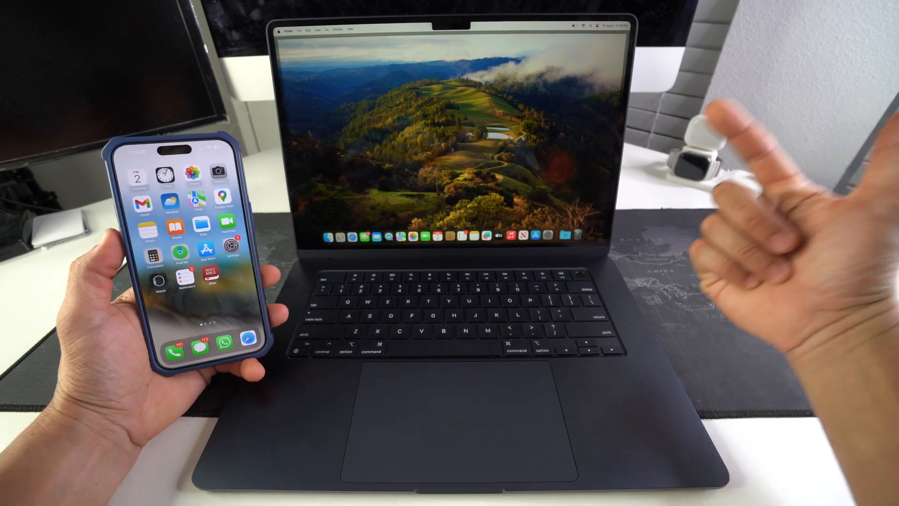